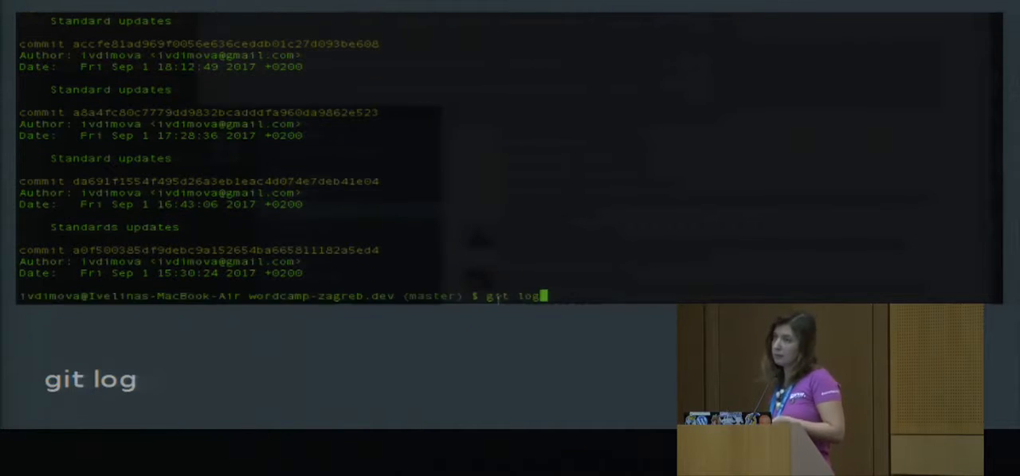
# Run git blame on wp-content/plugins/user-login-log/user-login-log.php to show per-line authors and dates.
pyautogui.press('Return')
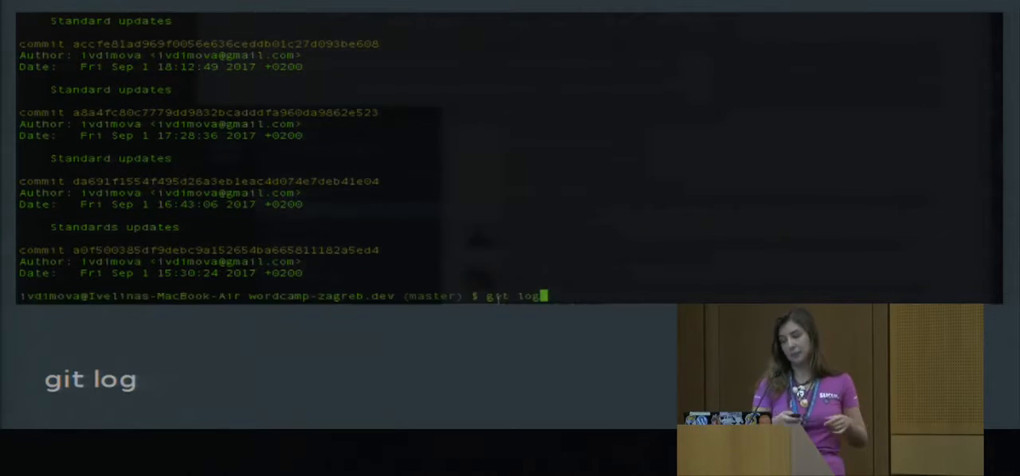
pyautogui.press('Return')
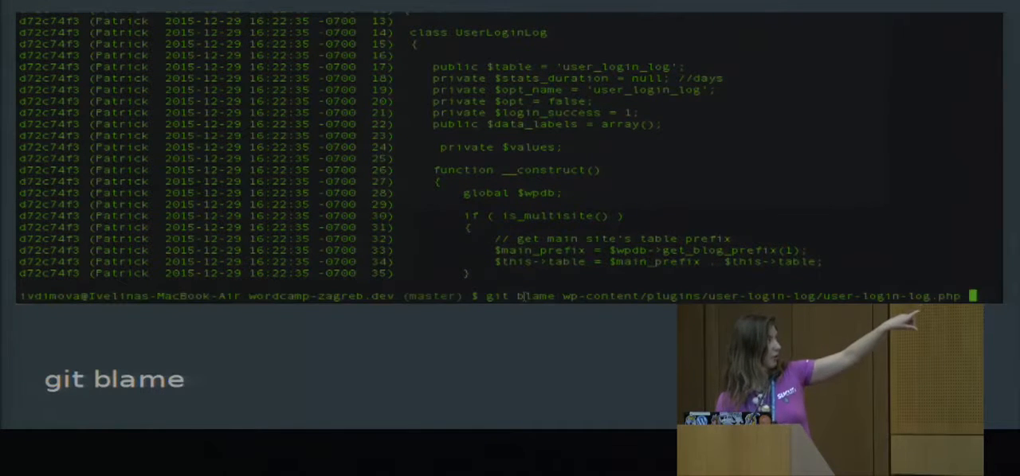
pyautogui.press('Return')
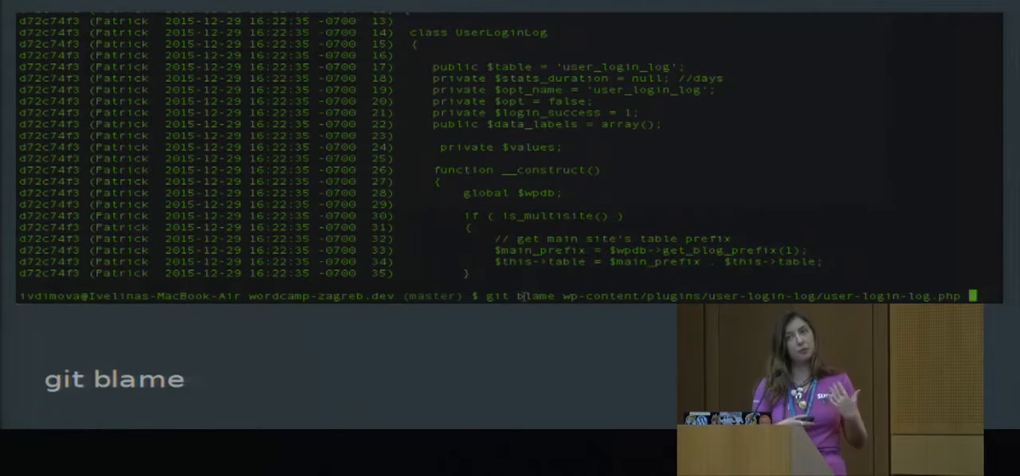
pyautogui.press('Return')
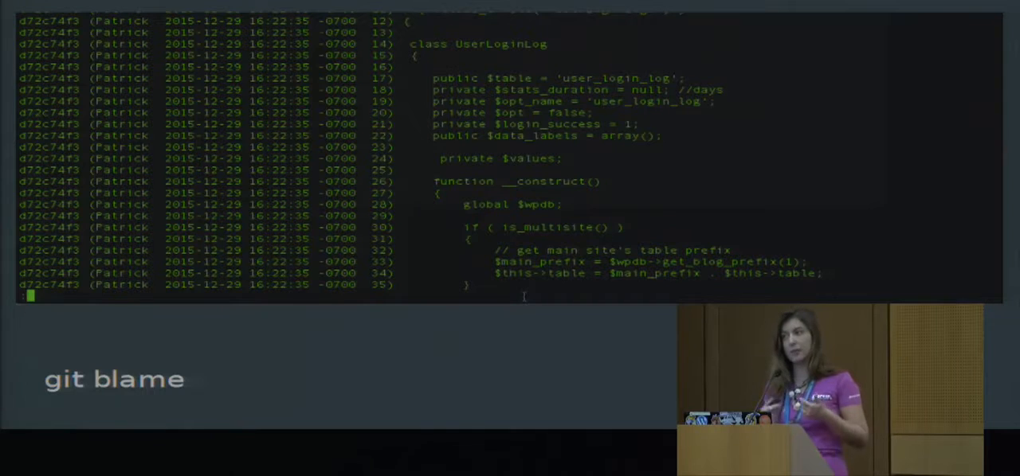